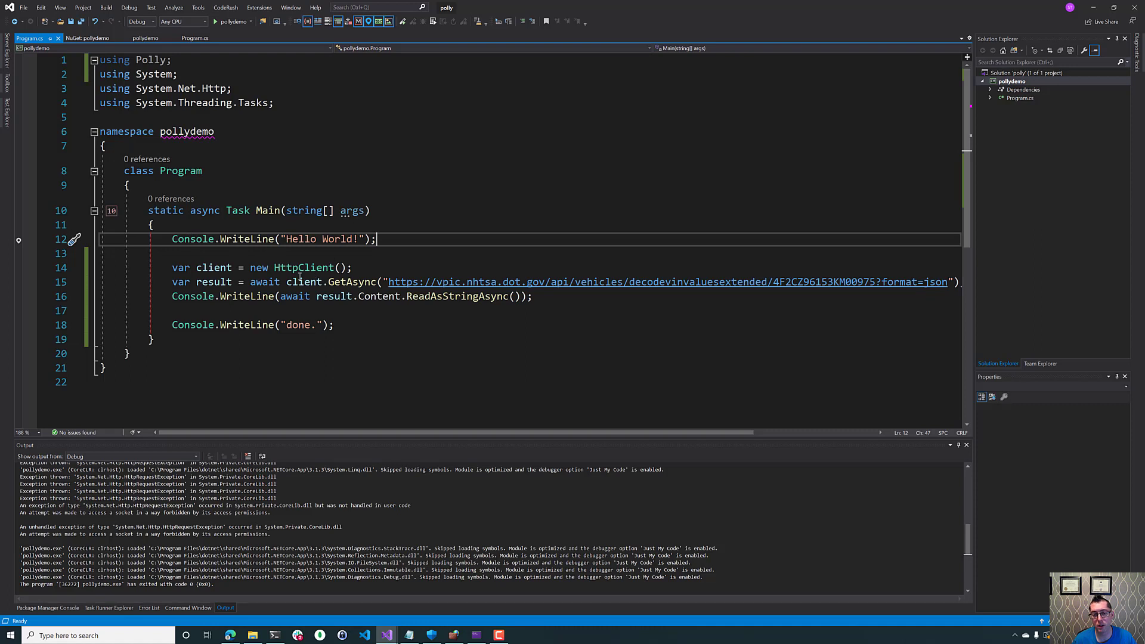
{"action": "mouse_move", "coordinate": [385, 295]}
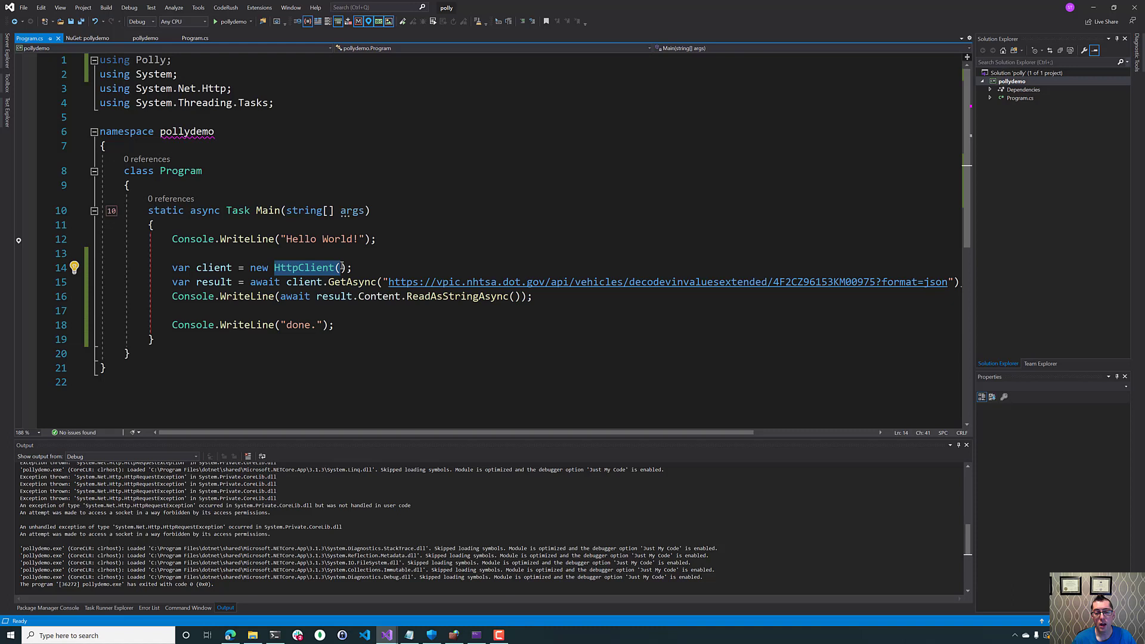
{"action": "mouse_move", "coordinate": [303, 267]}
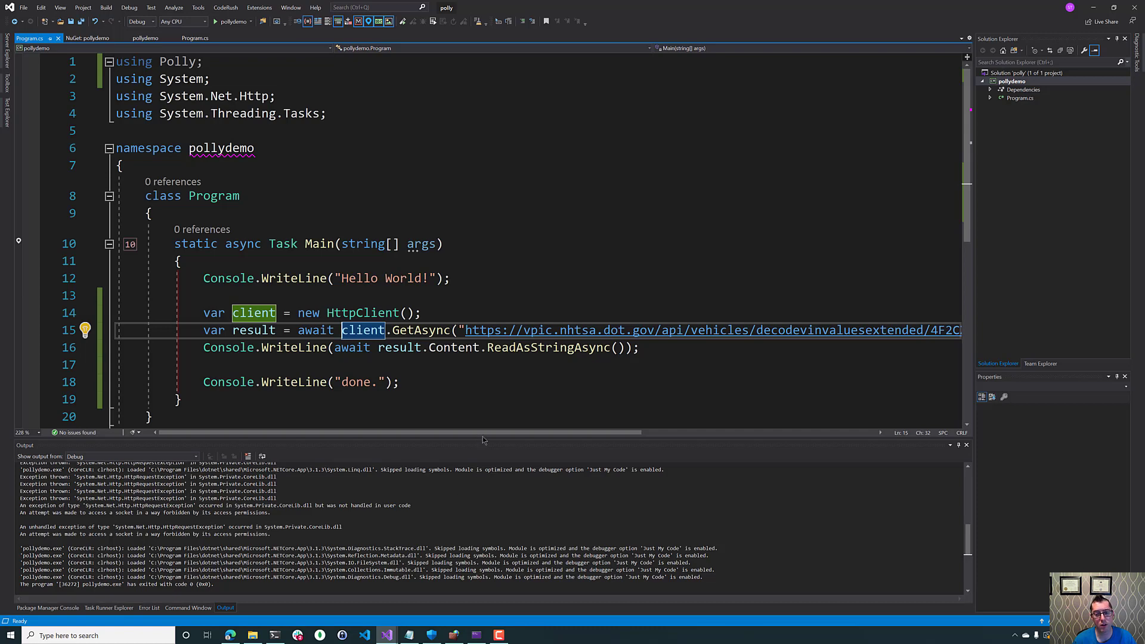
- Run pollydemo to a clean exit with code 0 and hide the firewall rules window
{"action": "scroll", "scroll_direction": "right", "scroll_amount": 3}
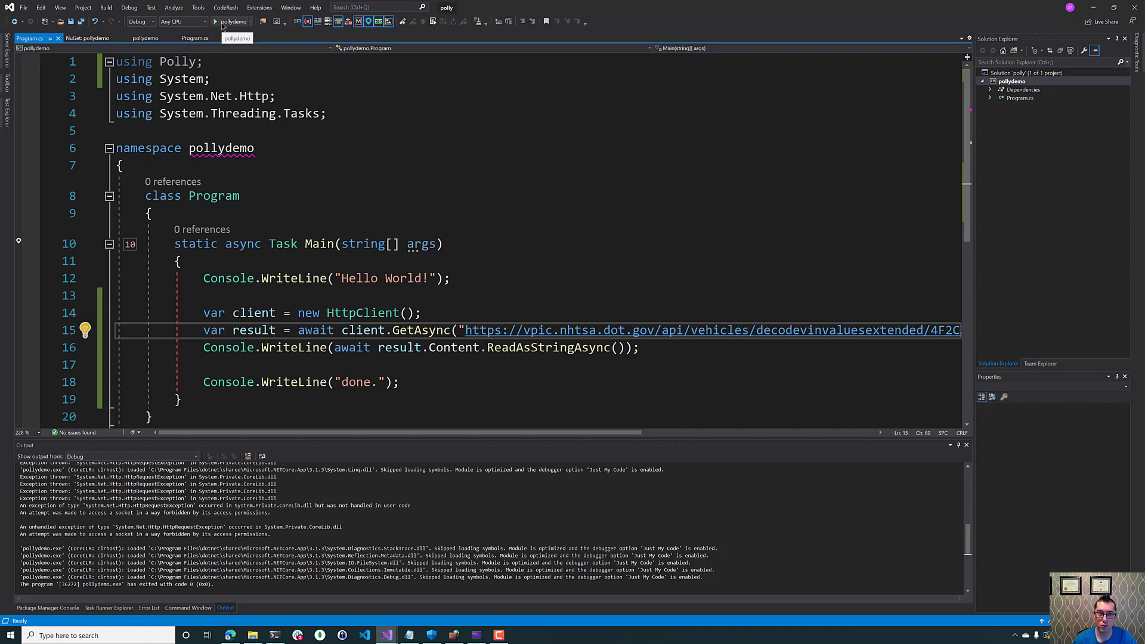
{"action": "left_click", "coordinate": [217, 22]}
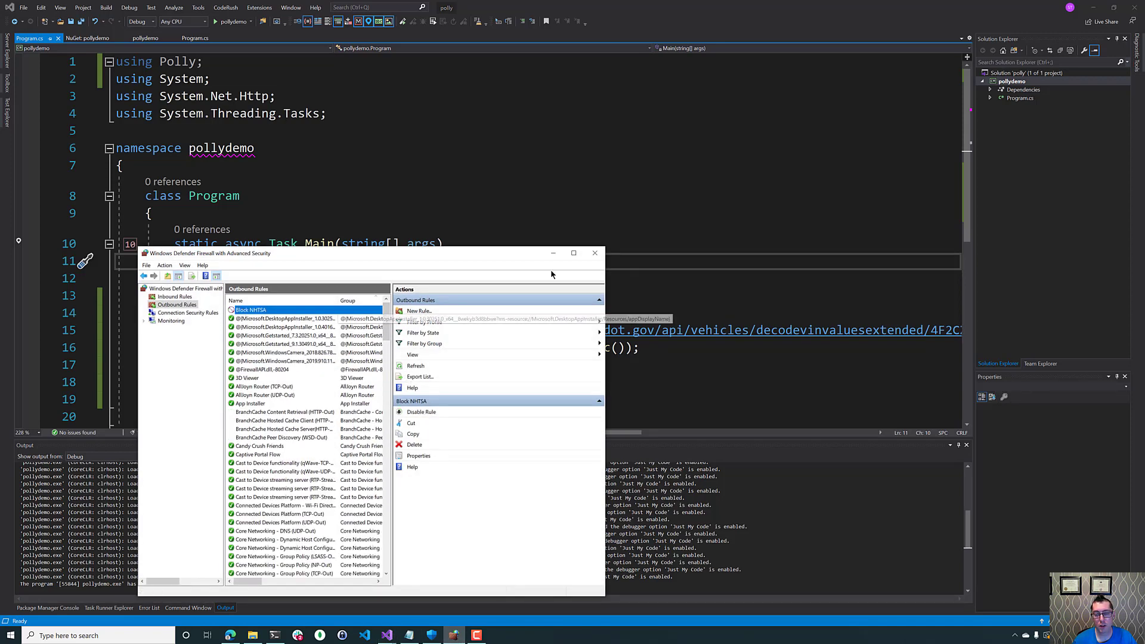
{"action": "left_click", "coordinate": [595, 253]}
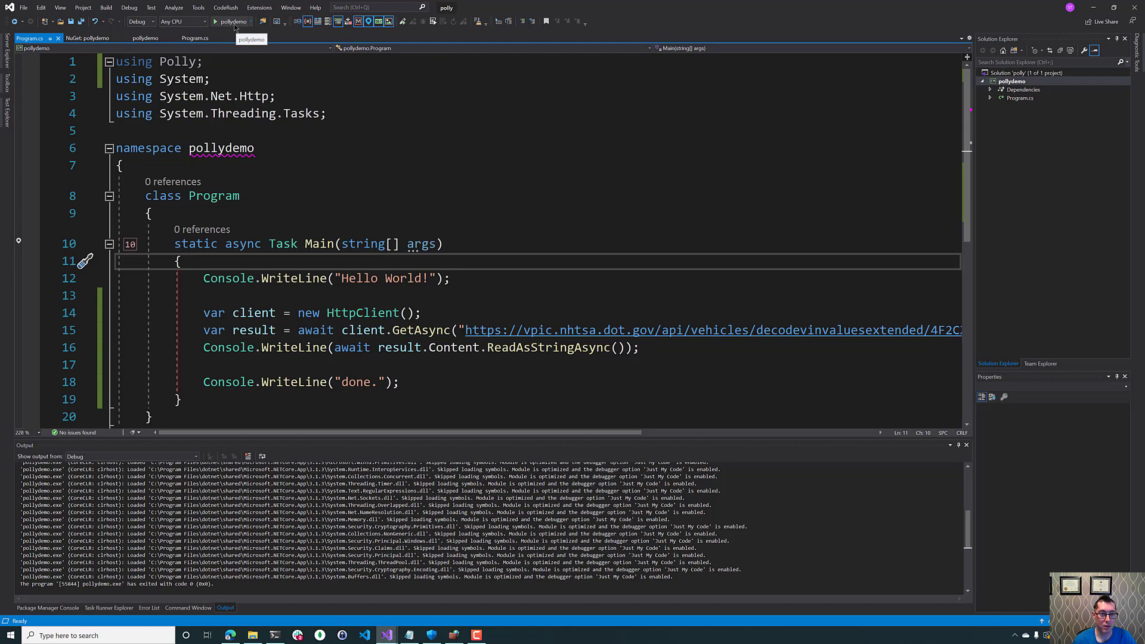
- Rerun pollydemo, which fails at GetAsync with a forbidden-socket HttpRequestException
{"action": "left_click", "coordinate": [215, 21]}
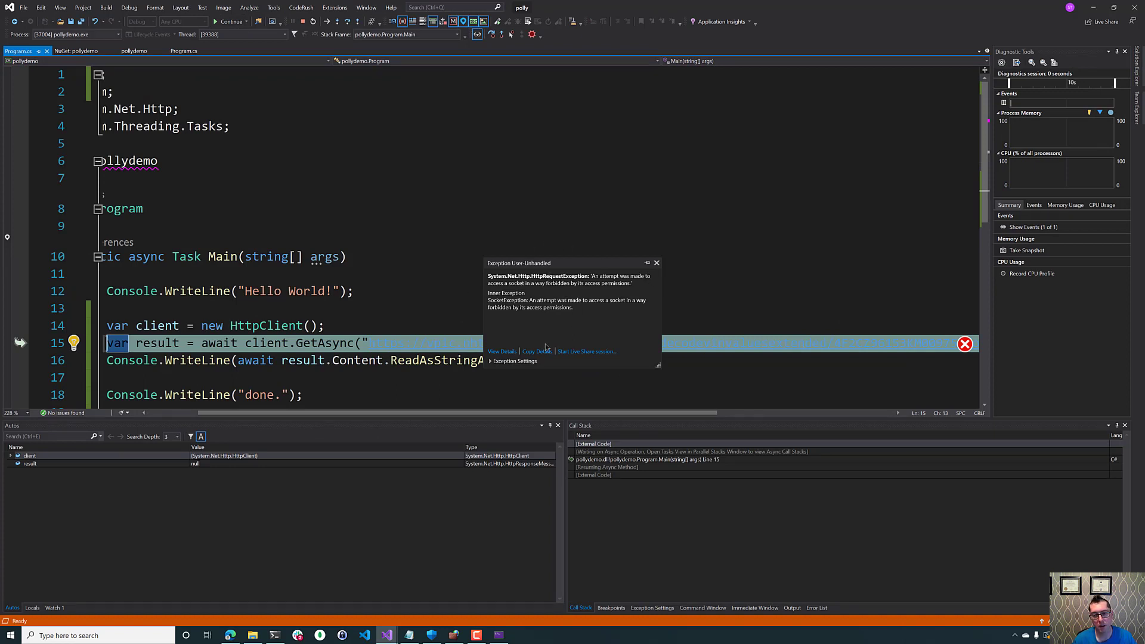
{"action": "mouse_move", "coordinate": [392, 323]}
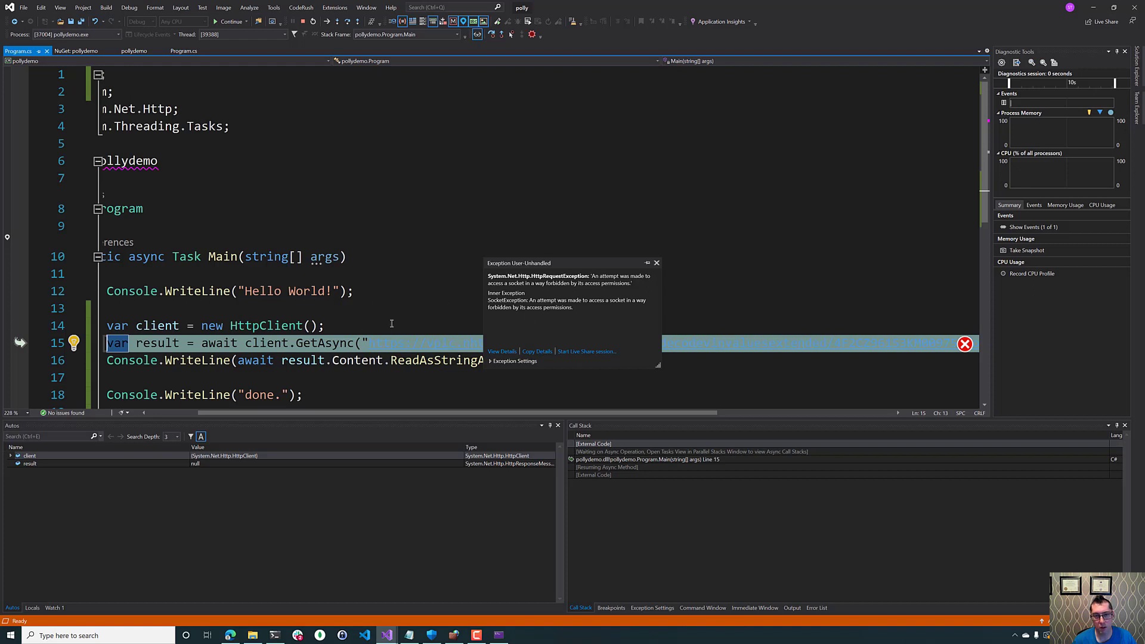
{"action": "mouse_move", "coordinate": [336, 55]}
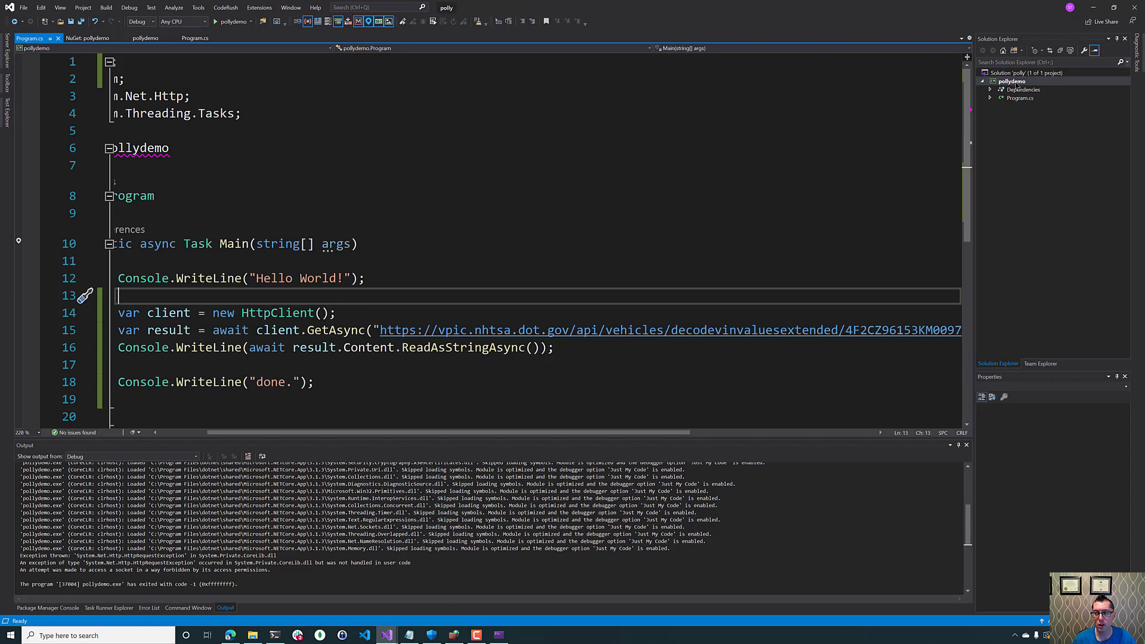
- Use the pollydemo project's context menu, then begin declaring the Policy.Handle<Exception>().RetryAsync policy
{"action": "right_click", "coordinate": [1009, 81]}
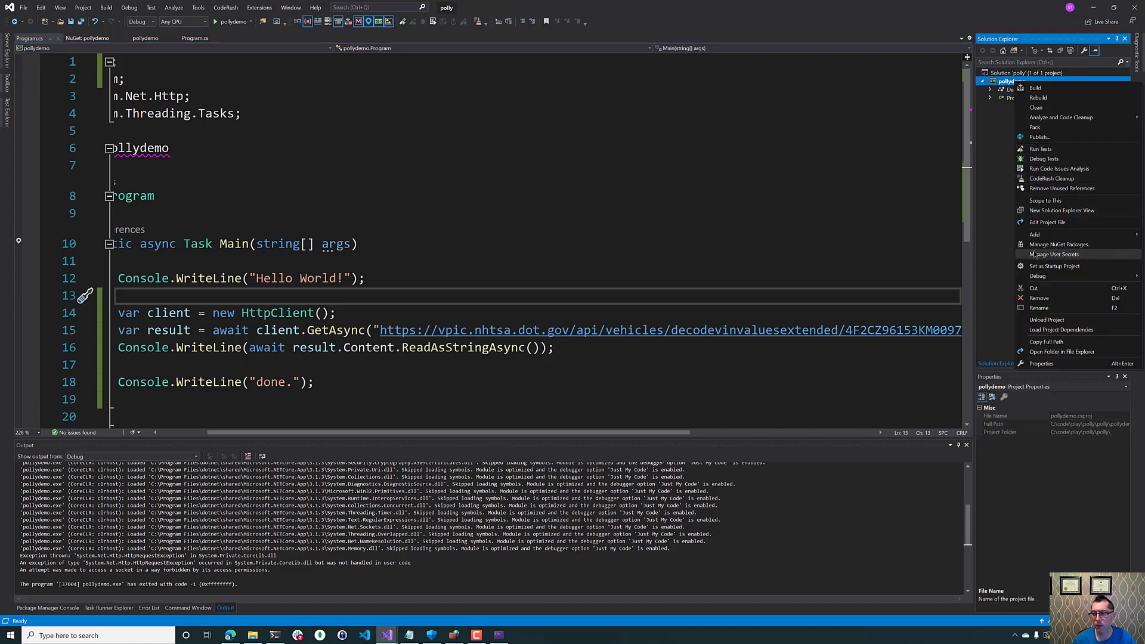
{"action": "left_click", "coordinate": [1060, 244]}
{"action": "type", "text": ".Handle<Exception>("}
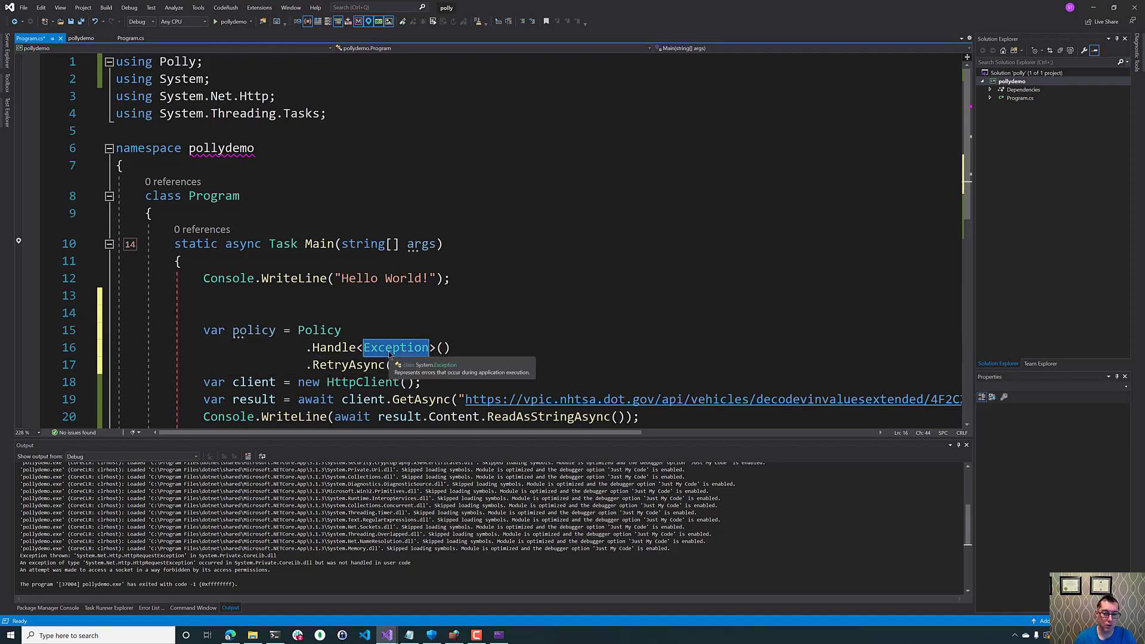
- Make the policy handle HttpRequestException with RetryAsync(3), adding a blank line after new HttpClient()
{"action": "type", "text": "Http"}
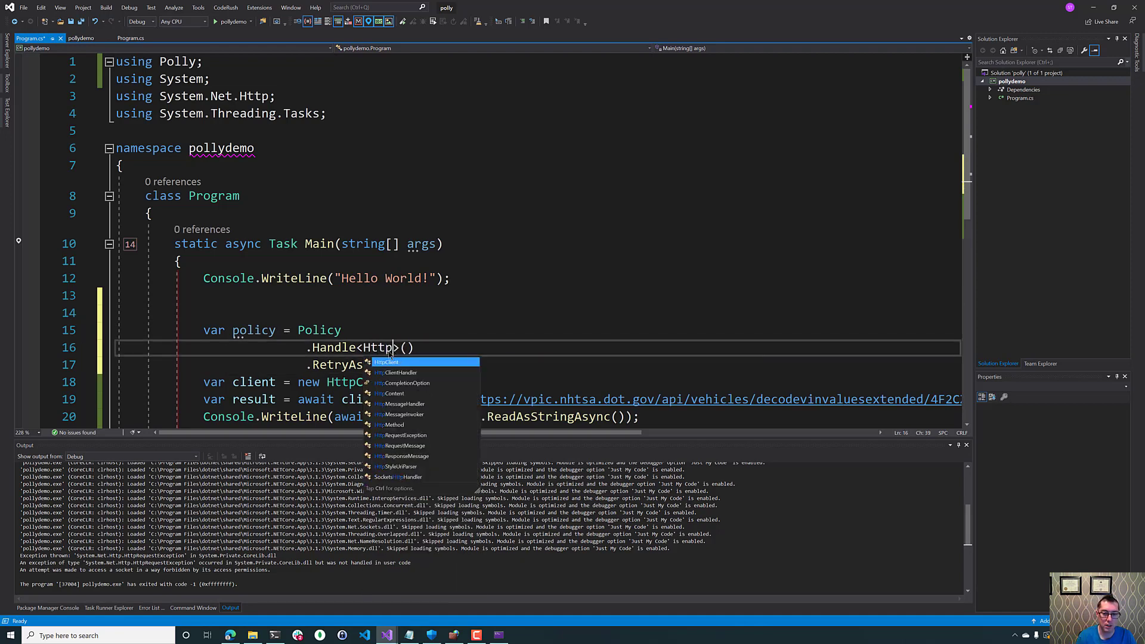
{"action": "type", "text": "ru"}
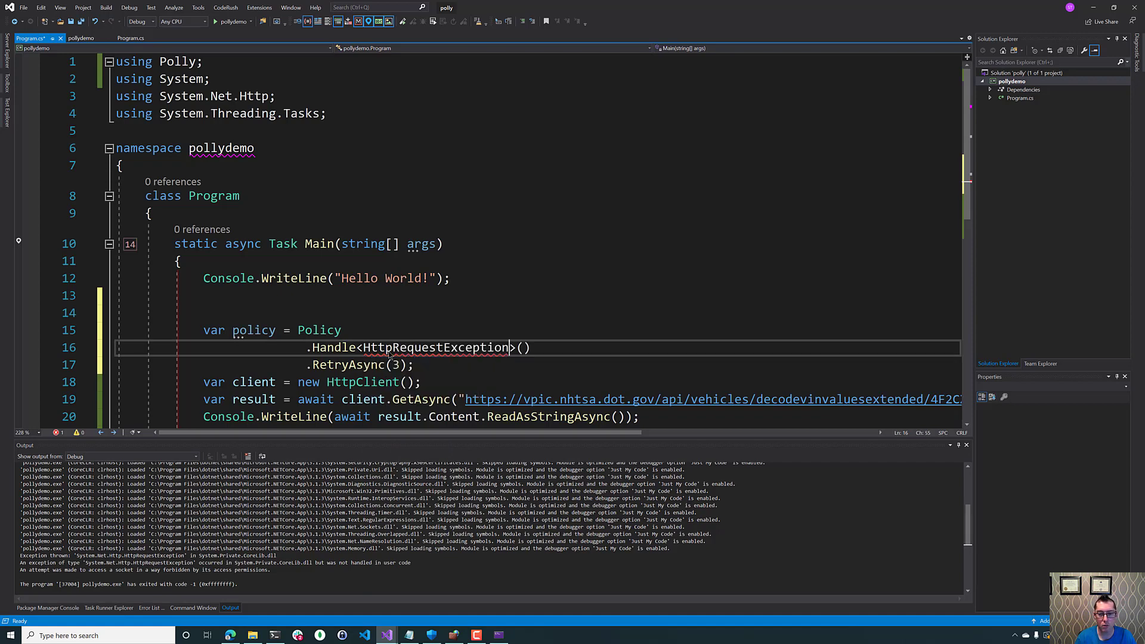
{"action": "double_click", "coordinate": [436, 347]}
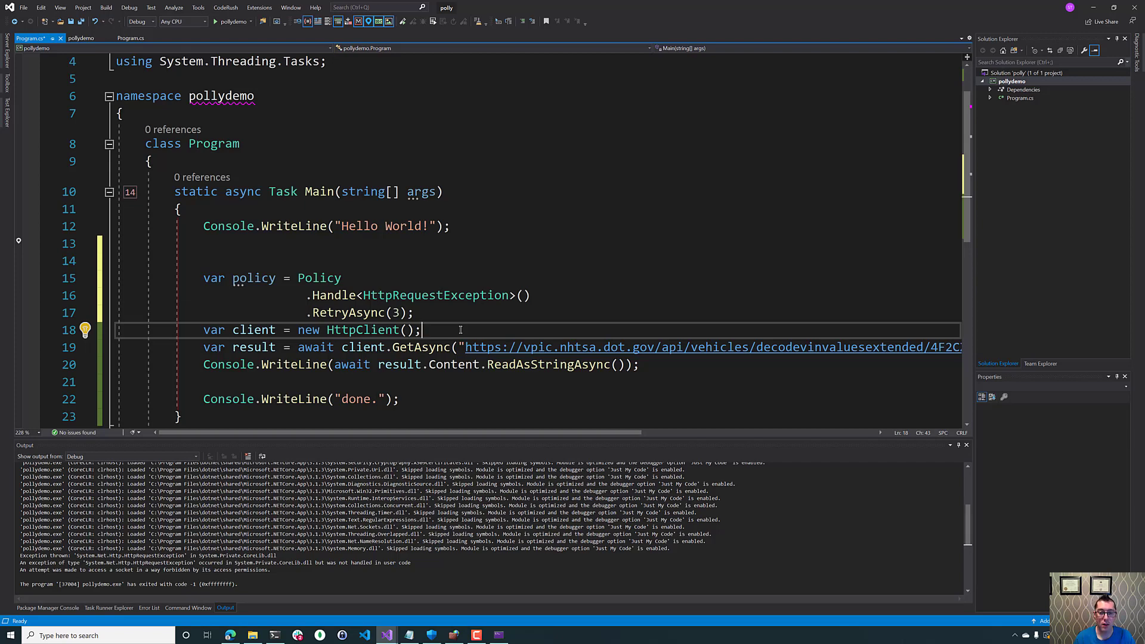
{"action": "key", "text": "enter"}
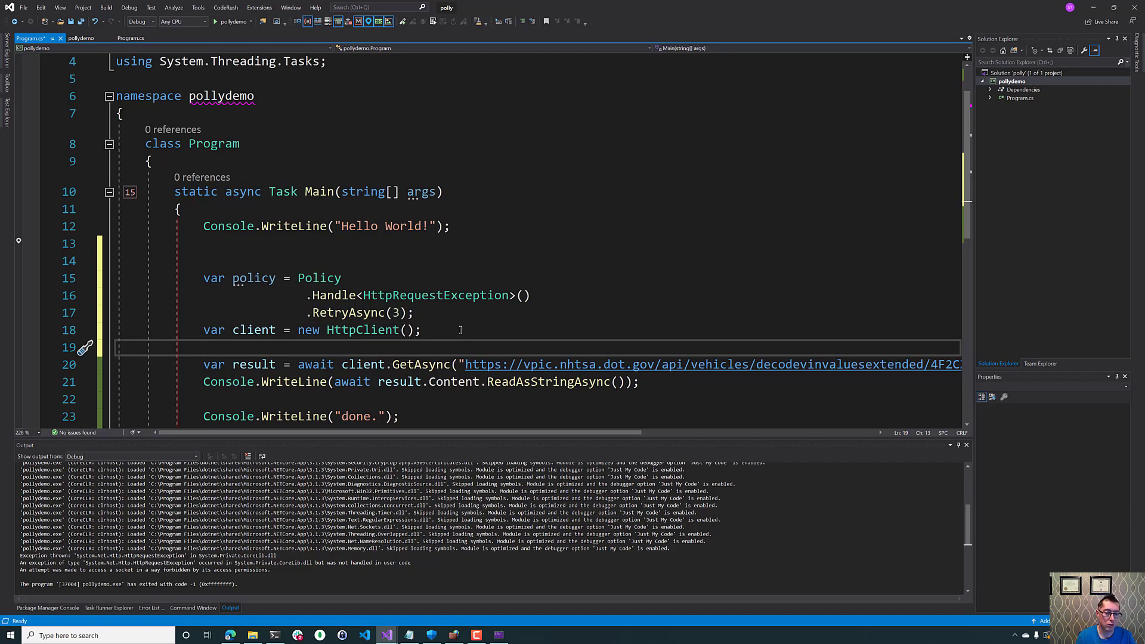
- Wrap GetAsync and its WriteLine in await policy.ExecuteAsync(async () => {...}) and save
{"action": "type", "text": "await p"}
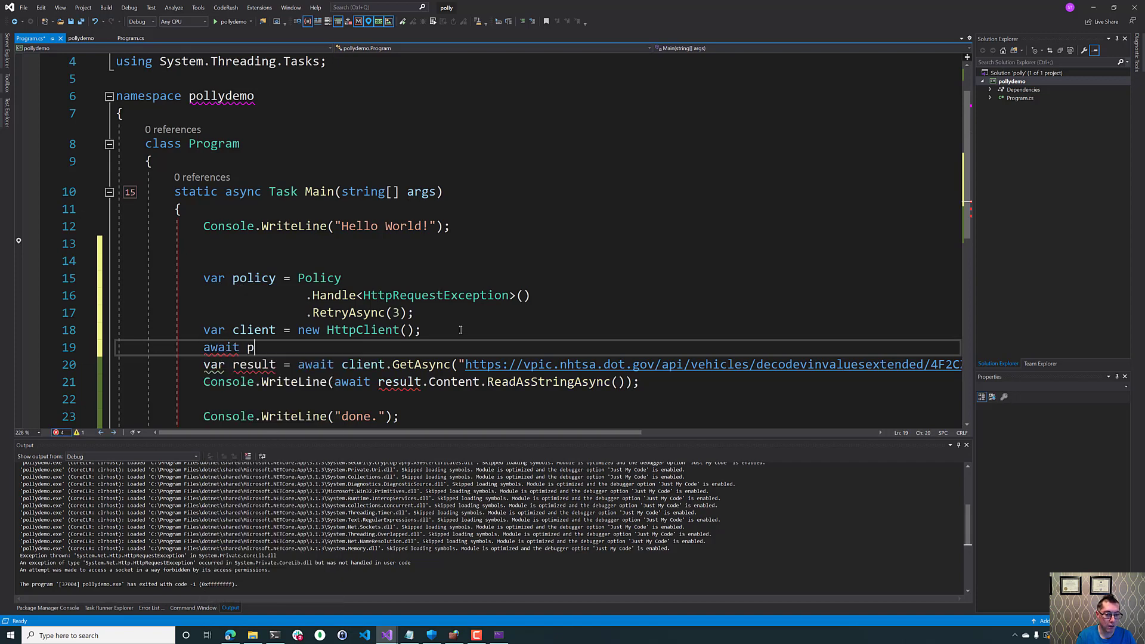
{"action": "type", "text": "olicy.executeAsync(("}
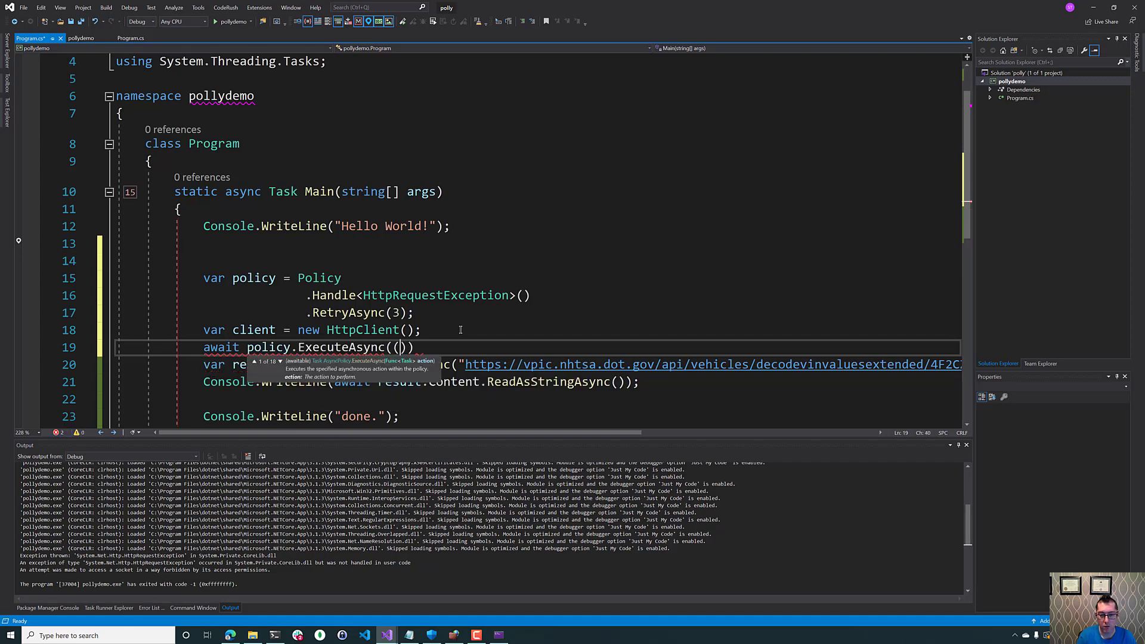
{"action": "type", "text": "() => {"}
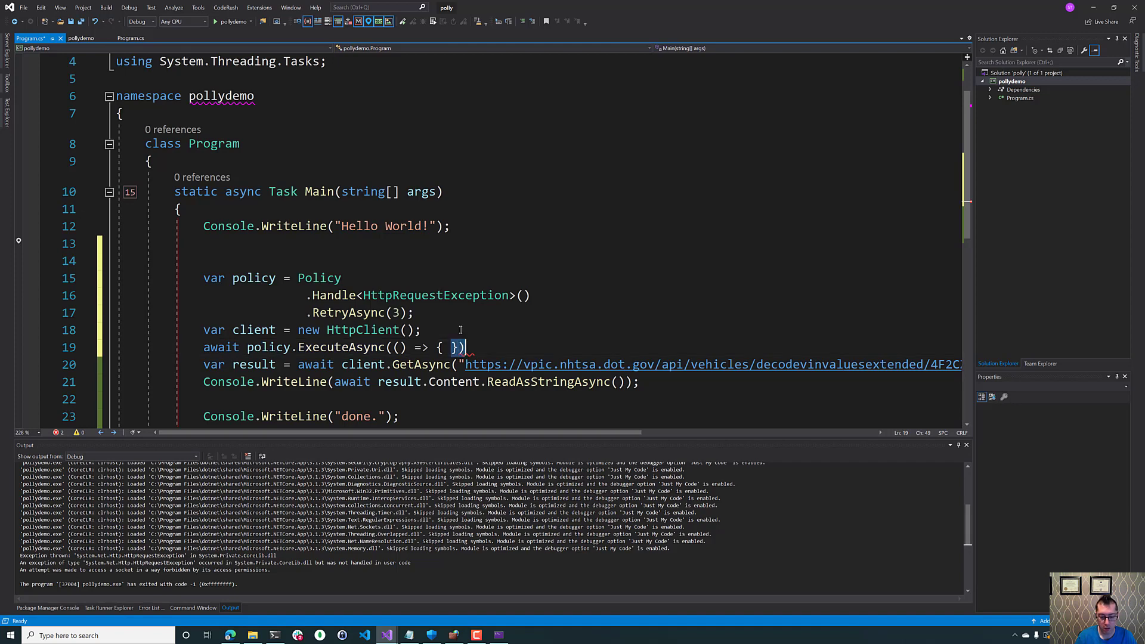
{"action": "key", "text": "Enter"}
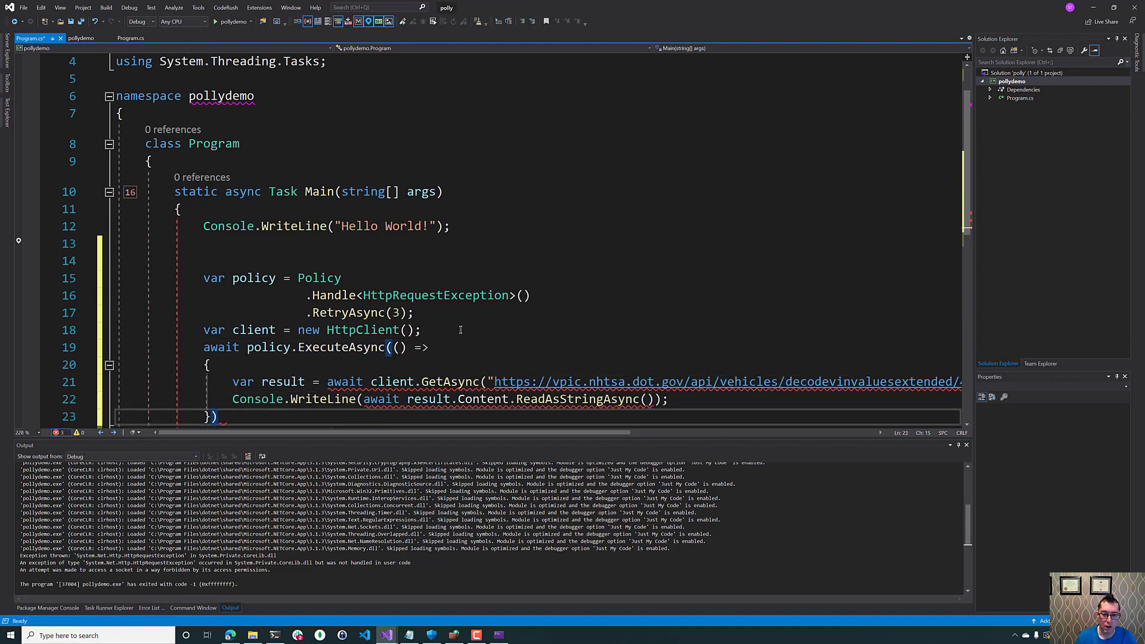
{"action": "type", "text": "a"}
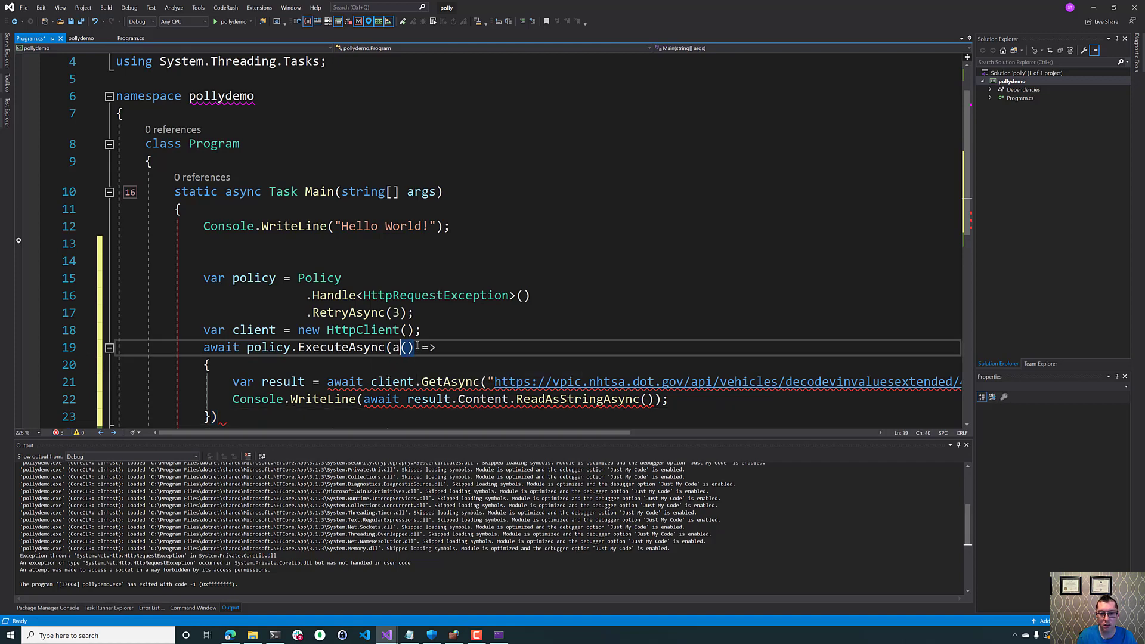
{"action": "type", "text": "sync"}
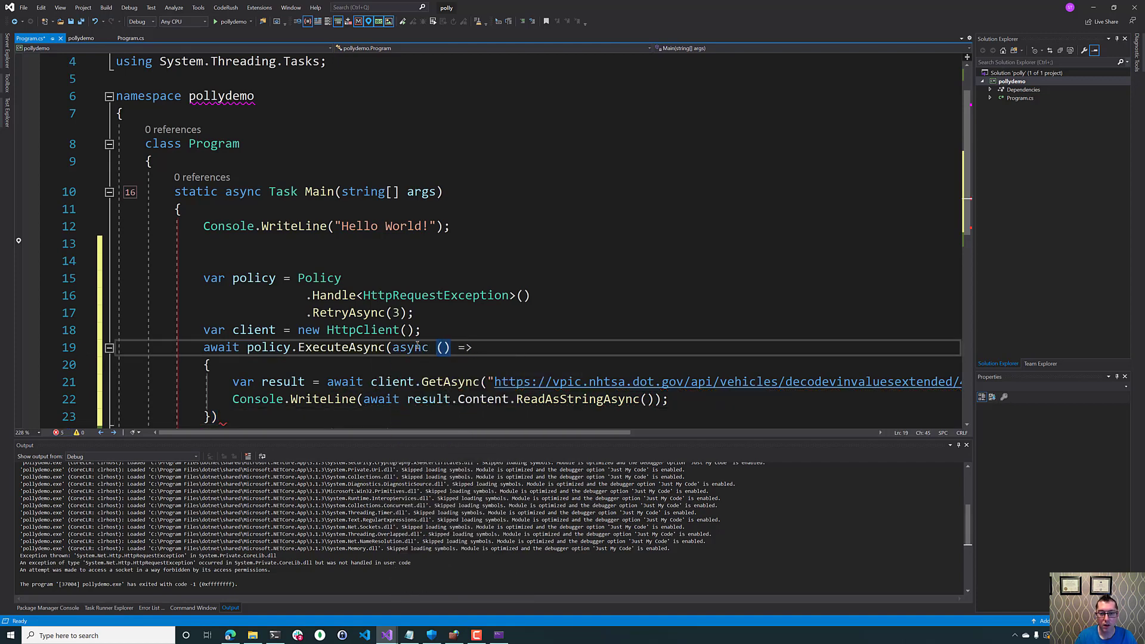
{"action": "left_click", "coordinate": [223, 416]}
{"action": "type", "text": ";"}
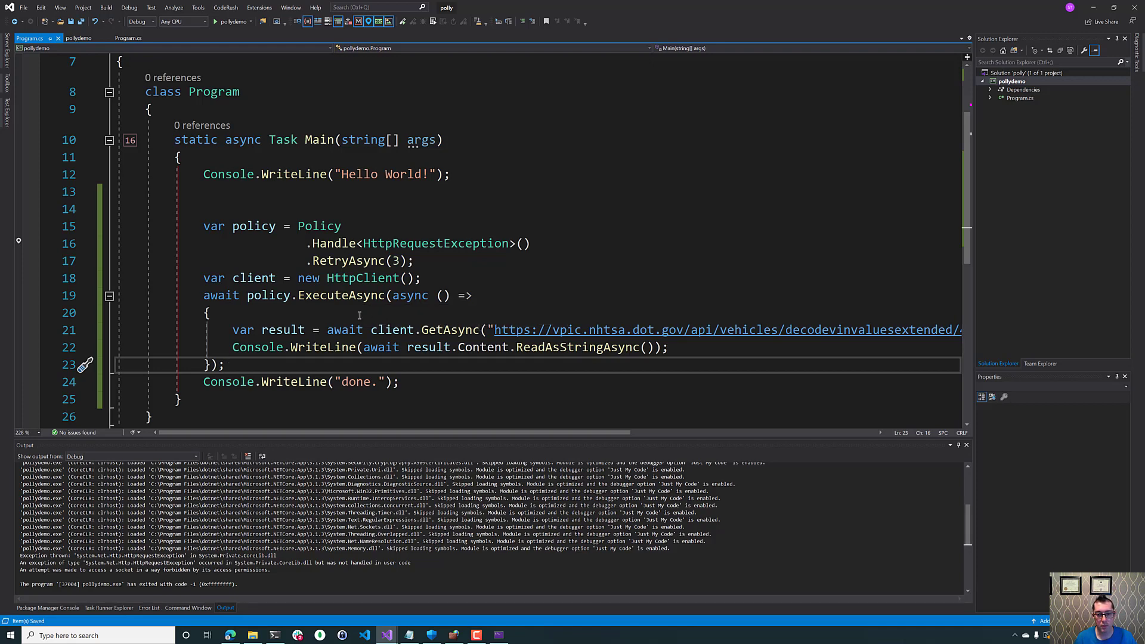
{"action": "double_click", "coordinate": [393, 261]}
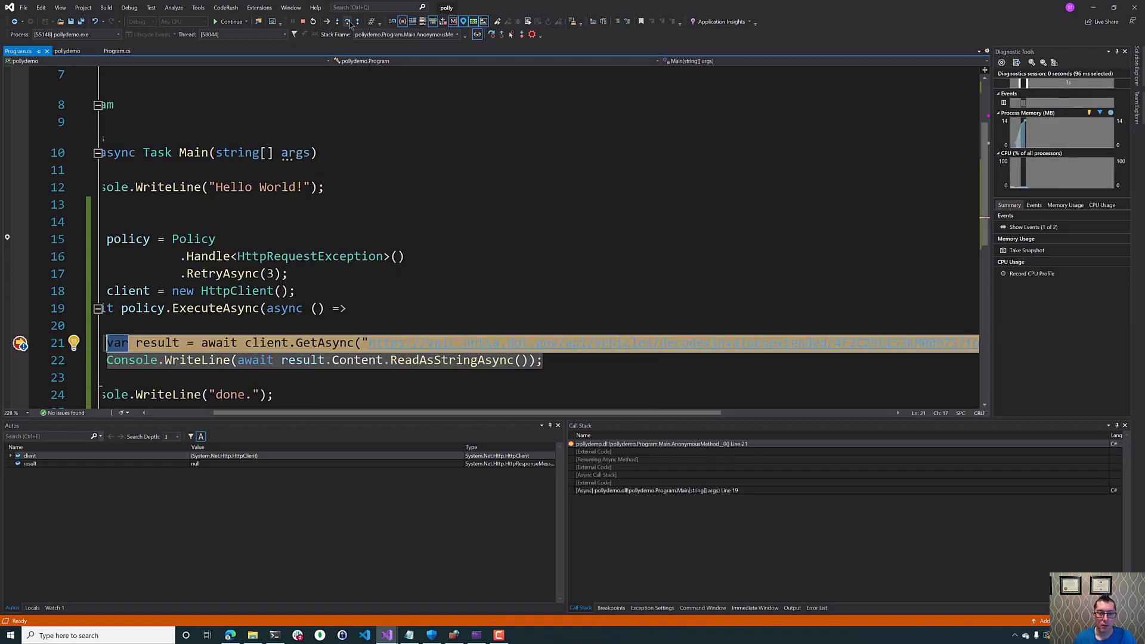
- Start debugging pollydemo so it breaks at GetAsync inside the ExecuteAsync lambda
{"action": "left_click", "coordinate": [348, 22]}
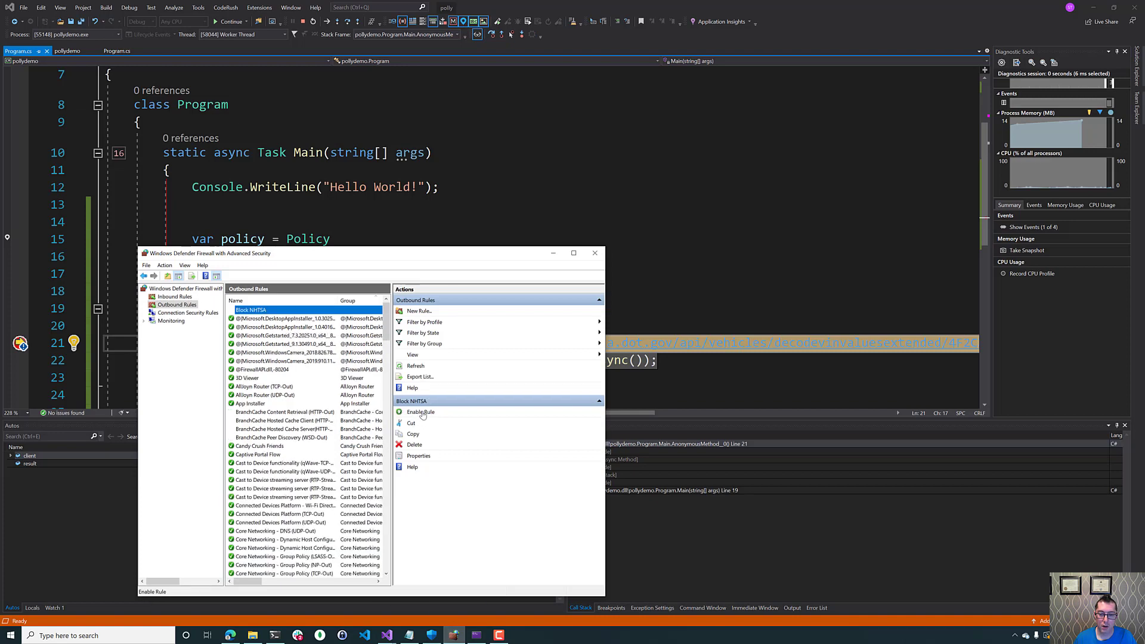
- Turn off the Block NHTSA outbound rule in Windows Defender Firewall
{"action": "left_click", "coordinate": [595, 253]}
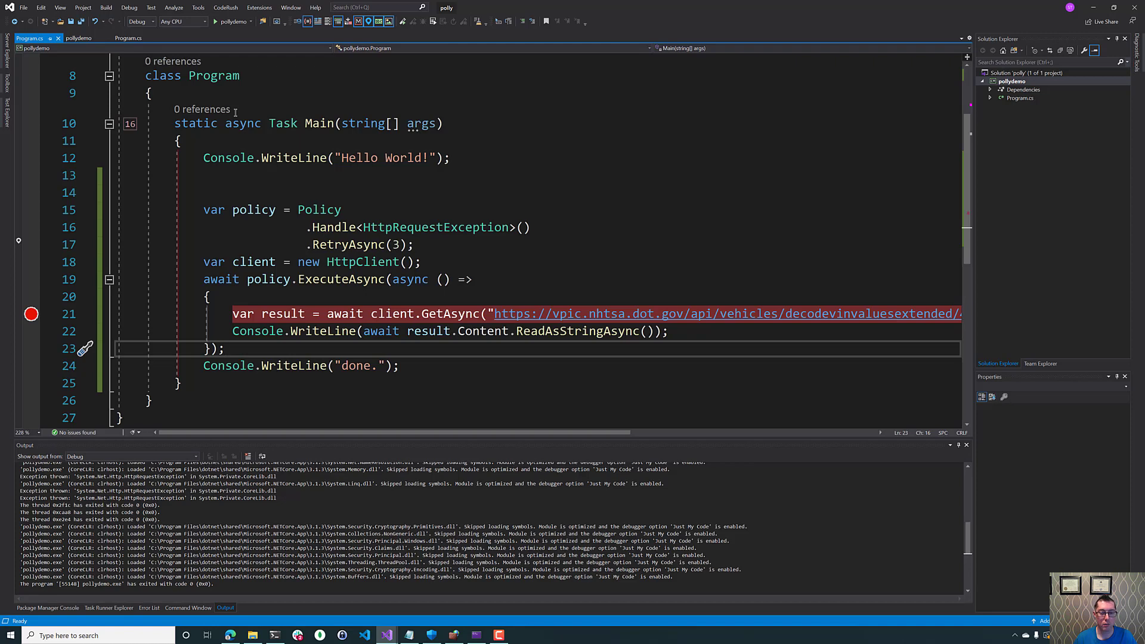
- Continue past the GetAsync breakpoint until pollydemo exits with code 0 after retries
{"action": "left_click", "coordinate": [227, 348]}
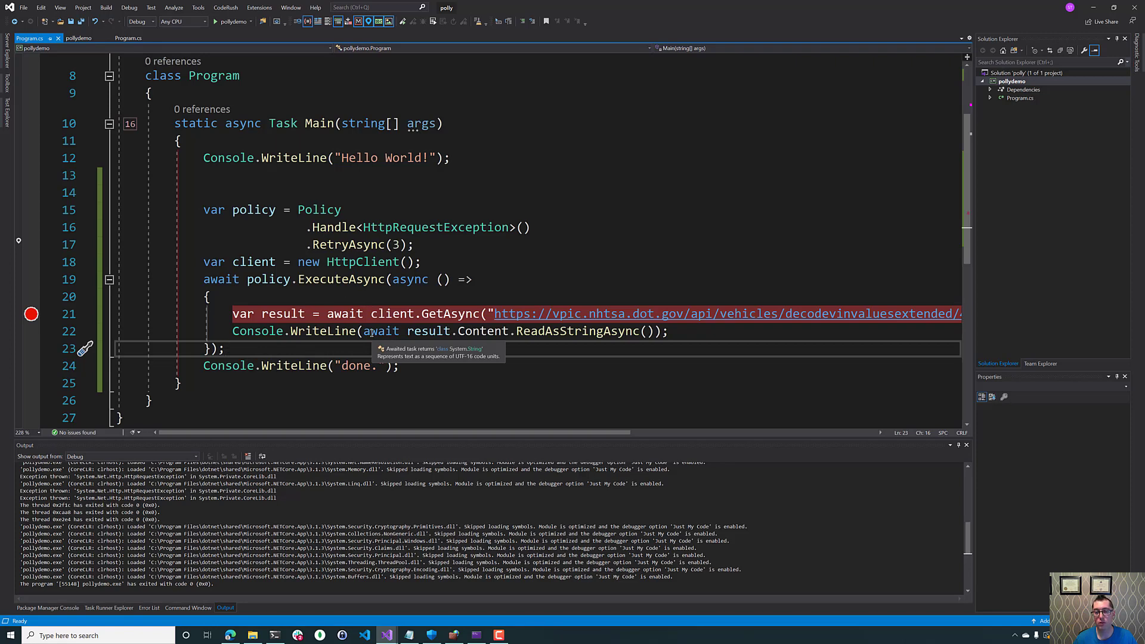
{"action": "left_click", "coordinate": [227, 348]}
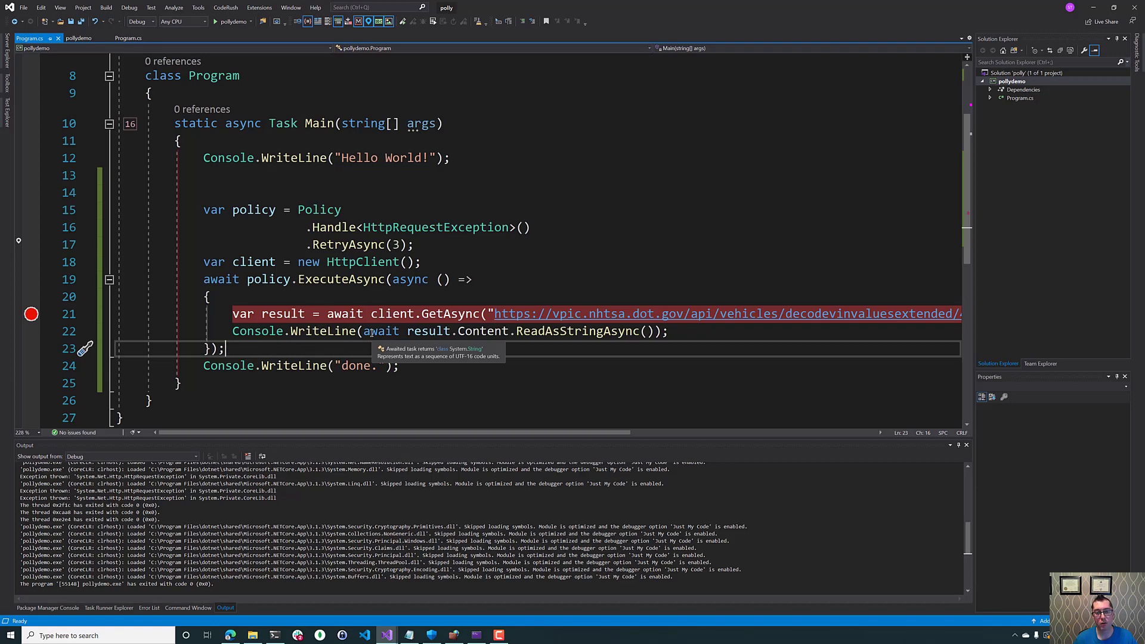